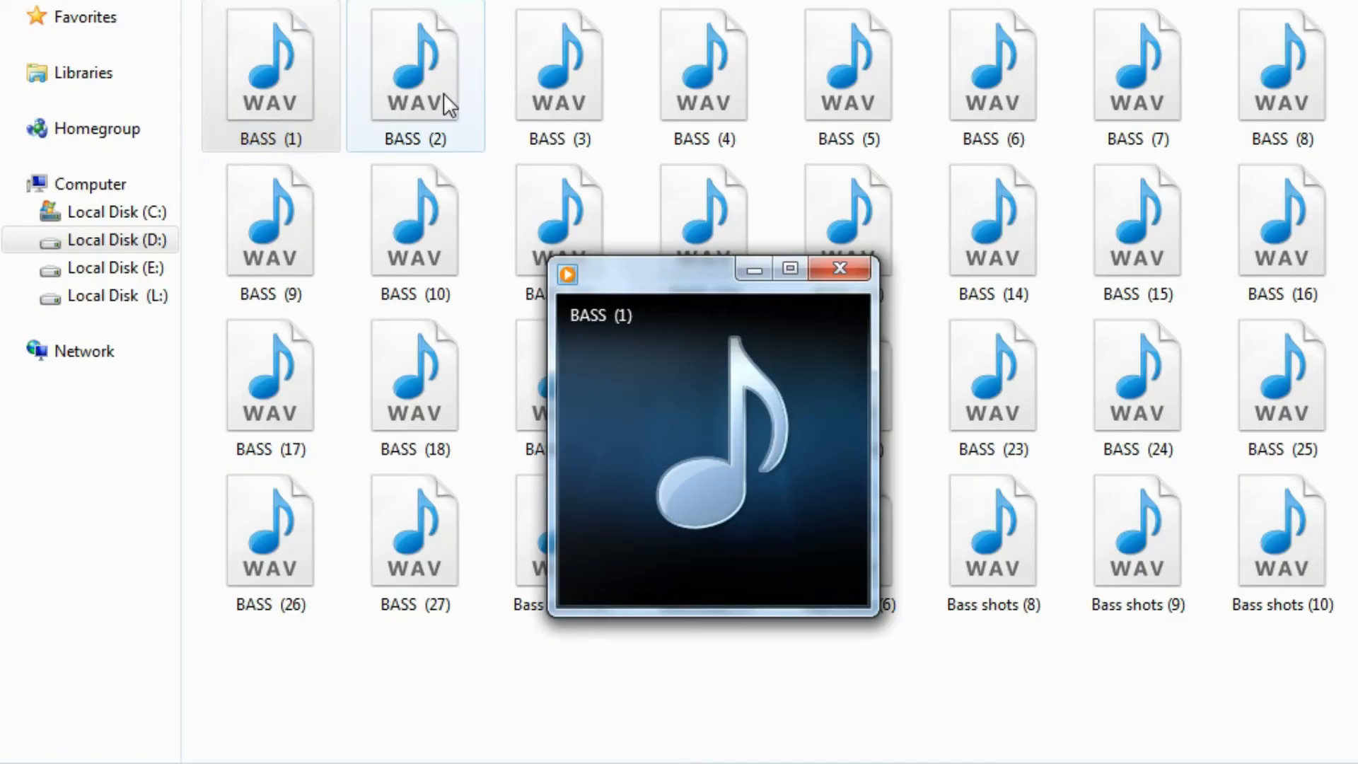
Play the BASS (3), BASS (15) and BASS (16) WAV samples in Windows Media Player.
left_click(839, 269)
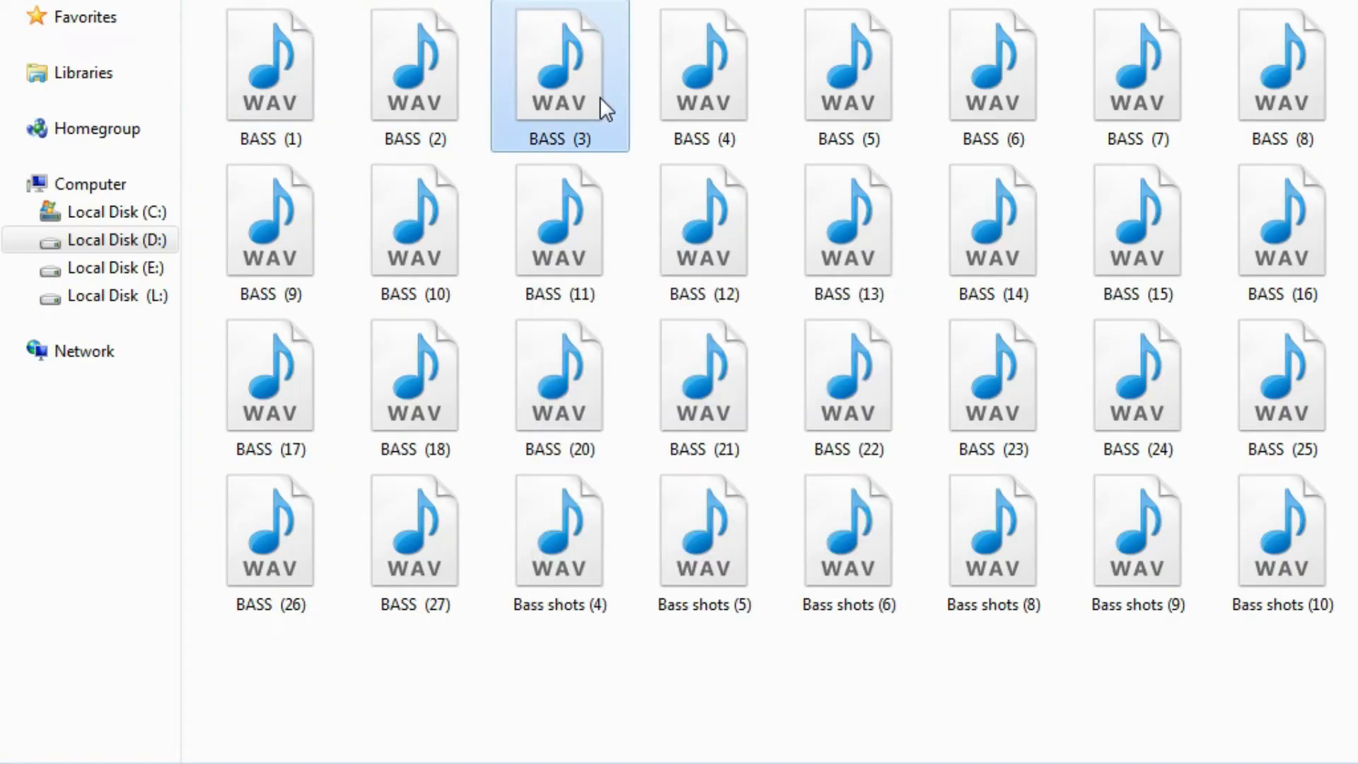
double_click(703, 65)
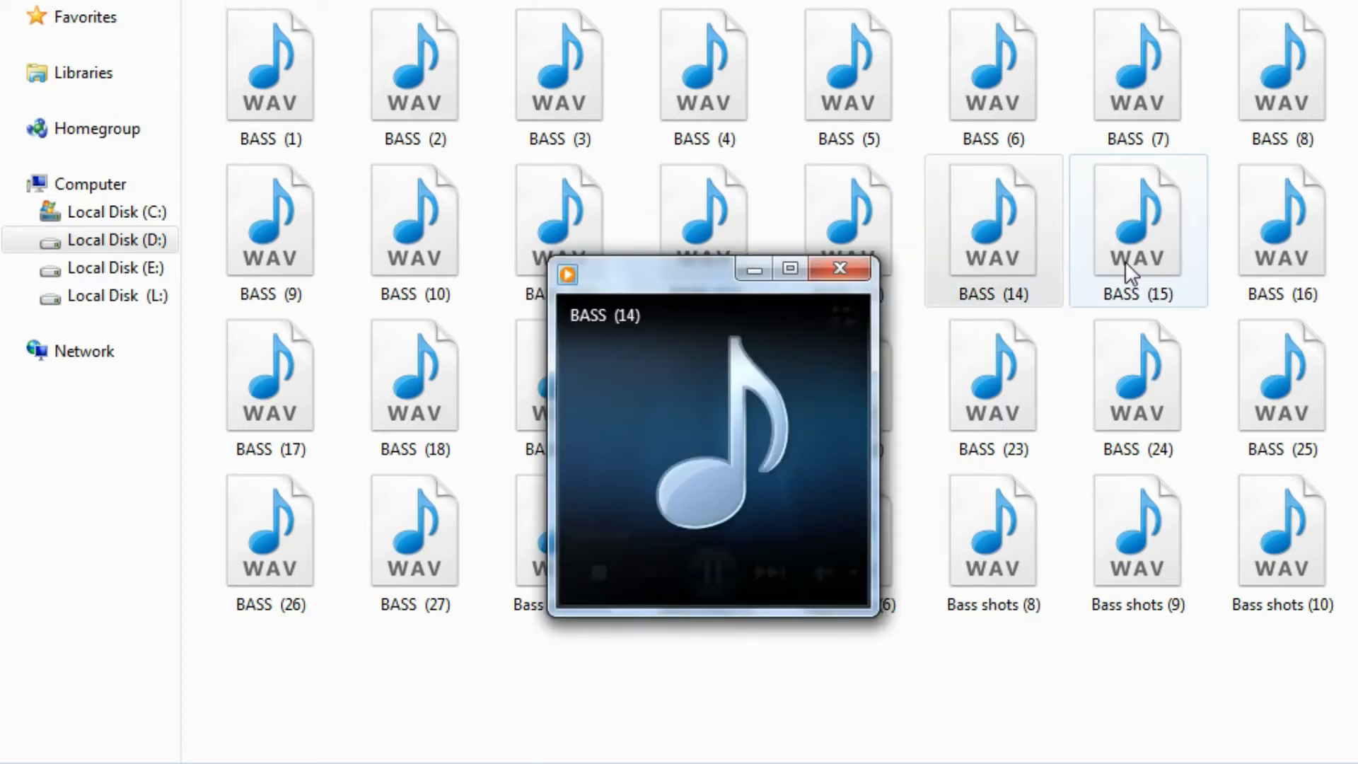
double_click(1138, 229)
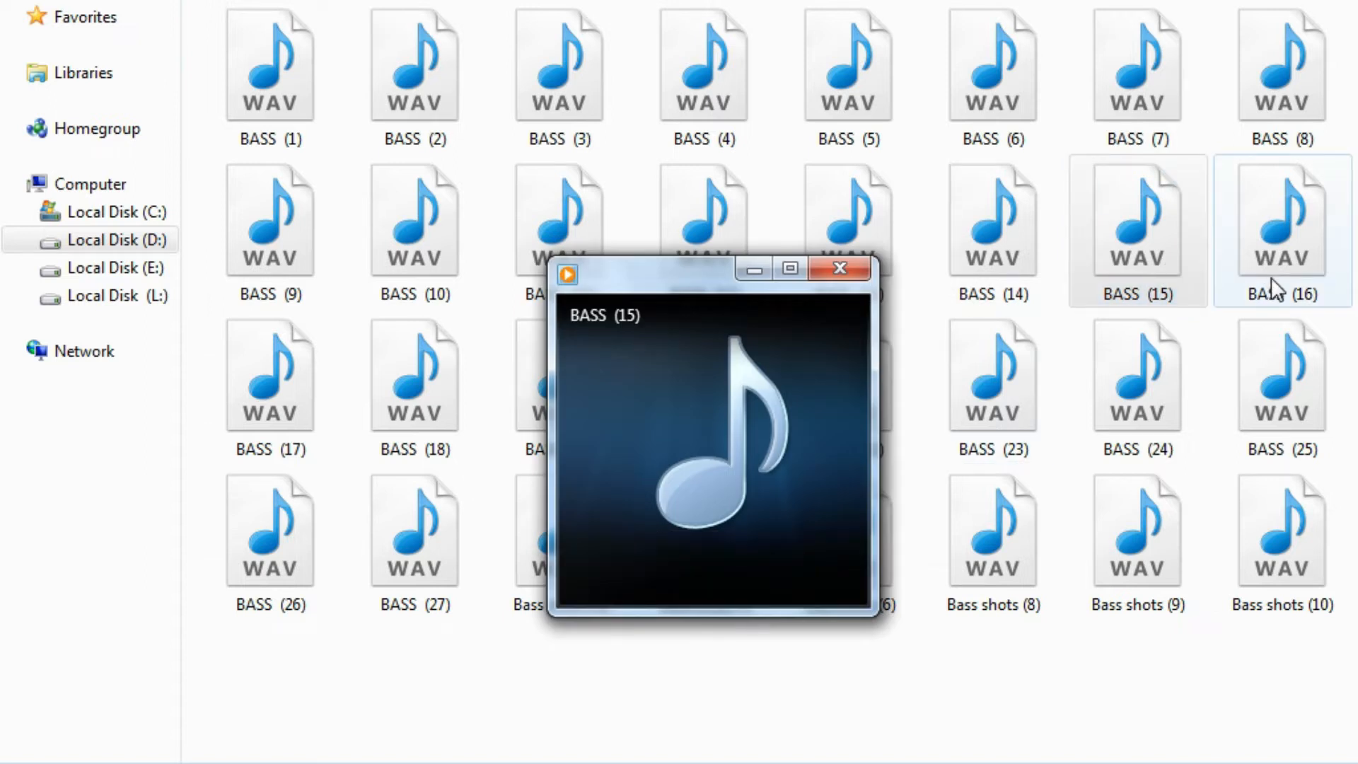
double_click(1282, 219)
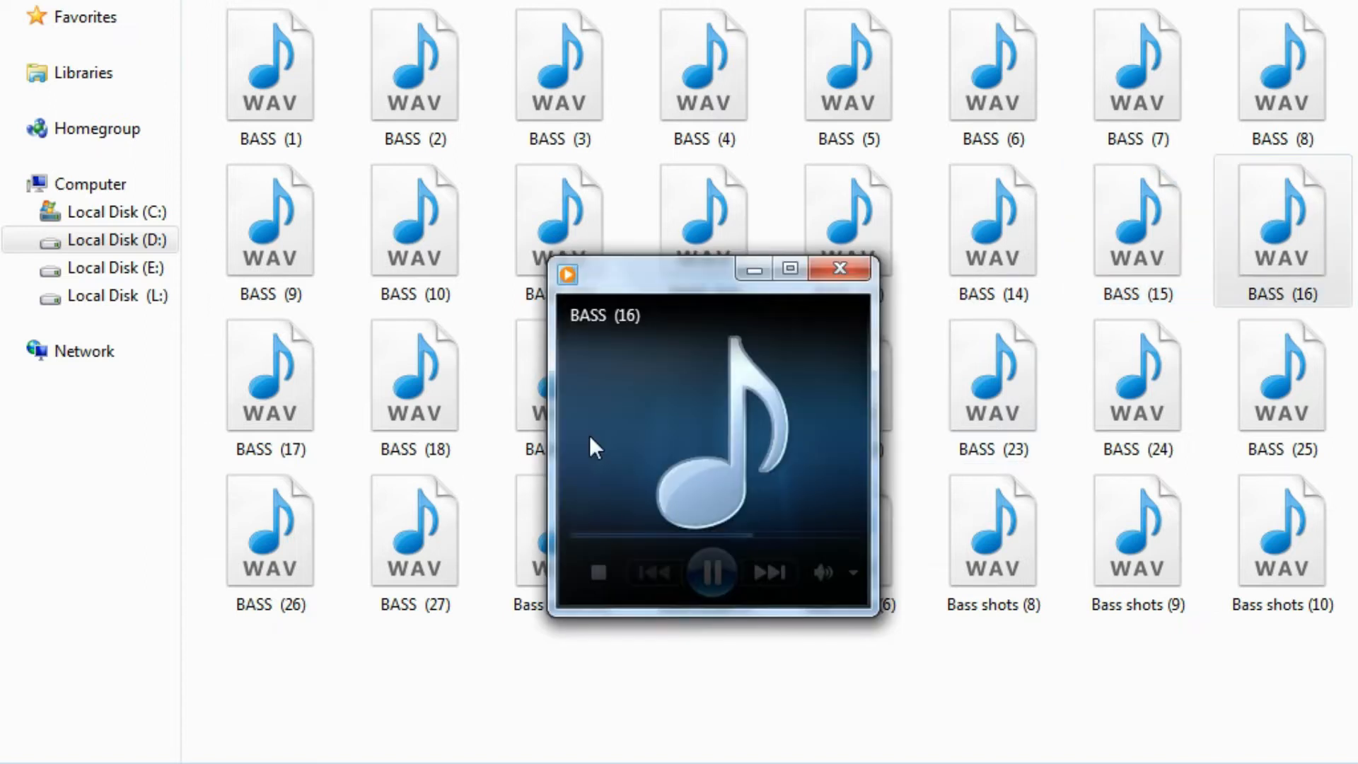
left_click(838, 269)
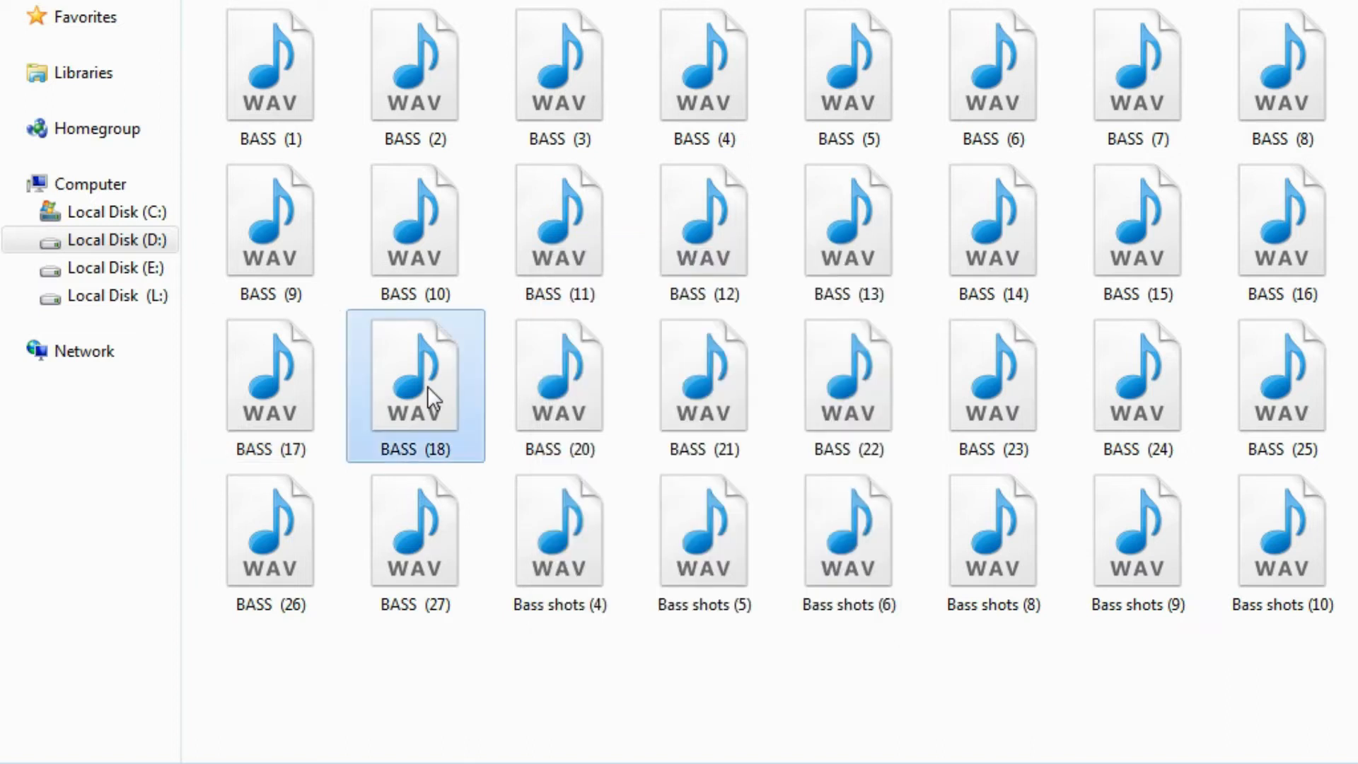
Play BASS (20) and the following samples, then start a Bass shots sample.
double_click(559, 376)
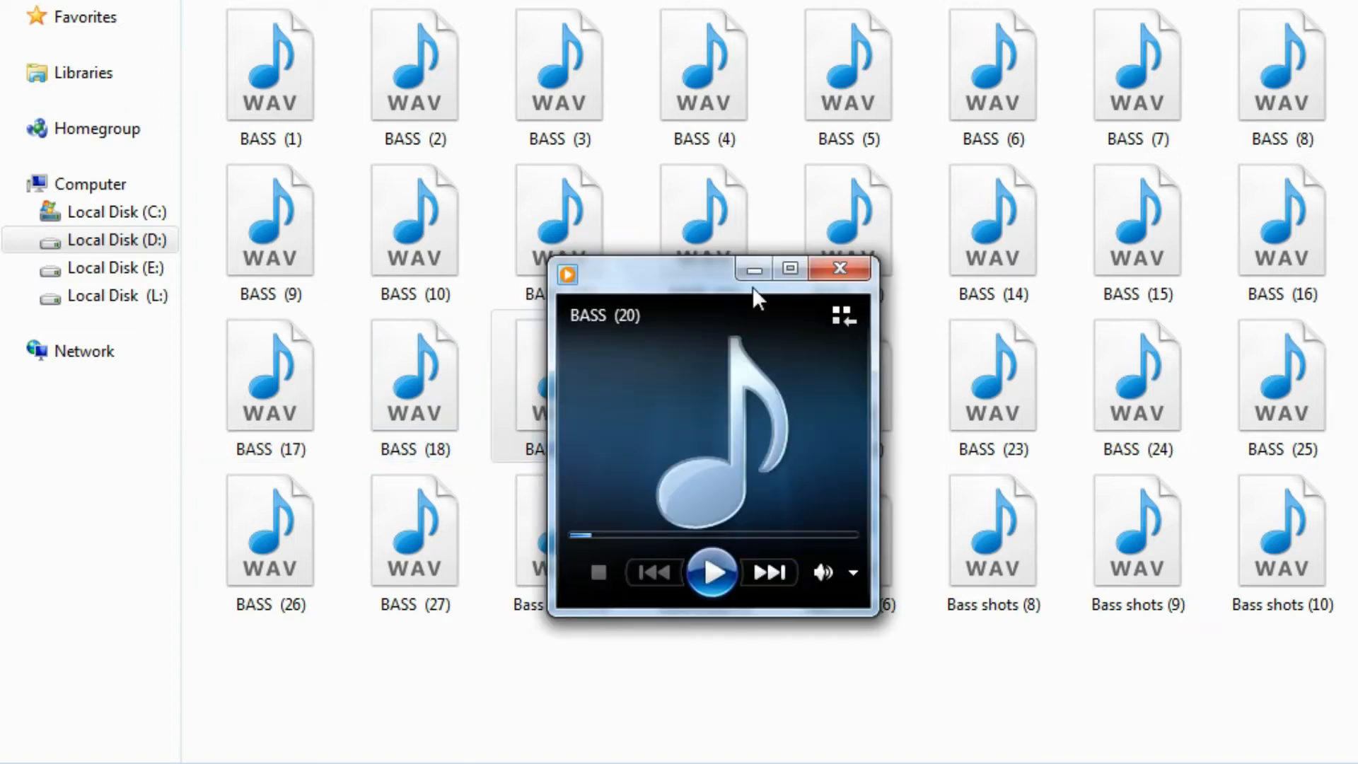
double_click(703, 376)
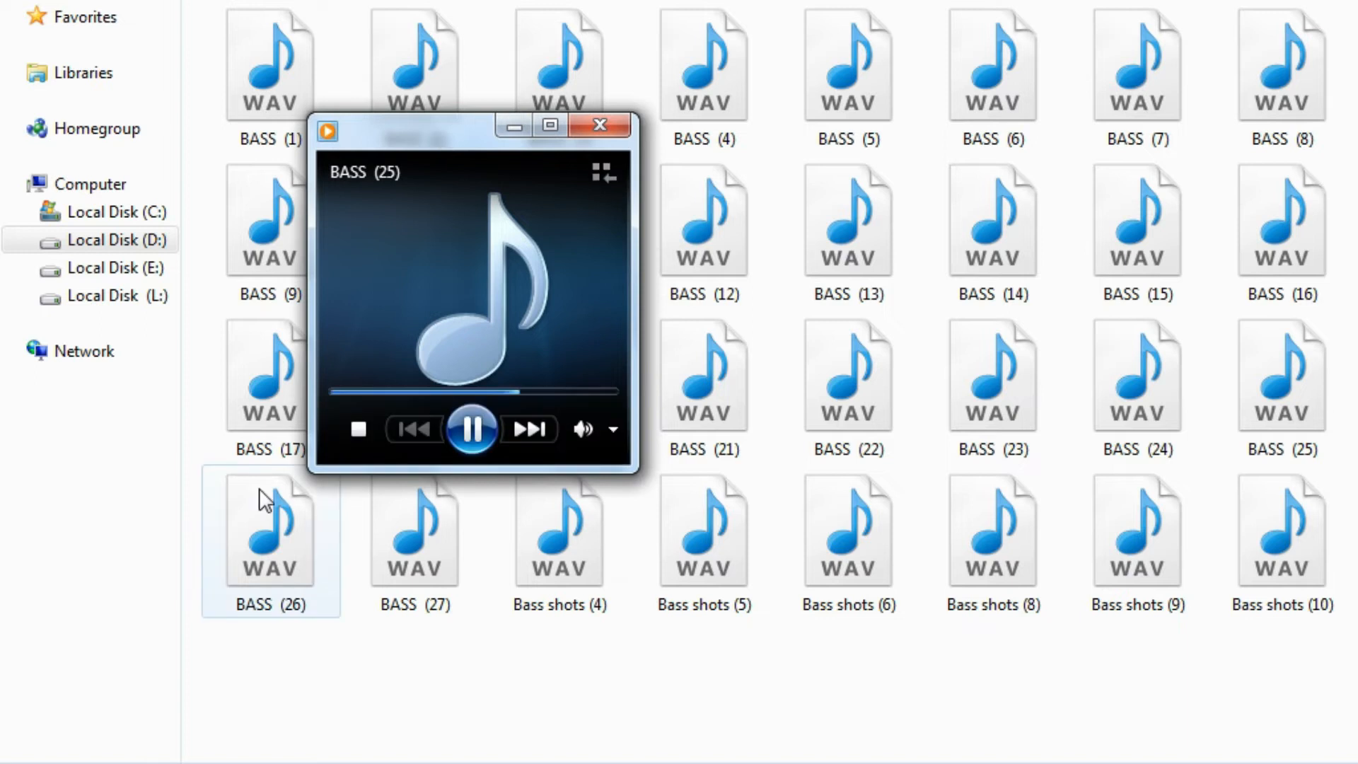
left_click(598, 126)
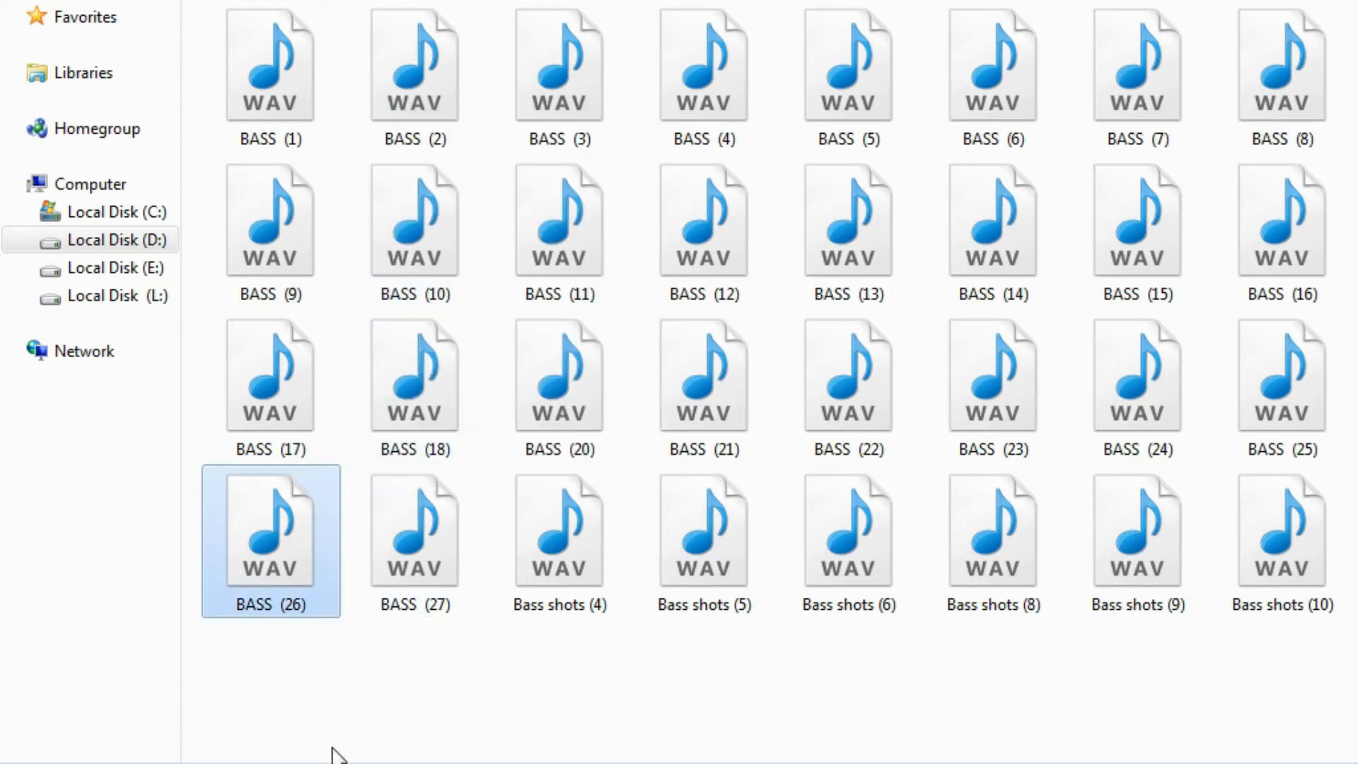
double_click(415, 537)
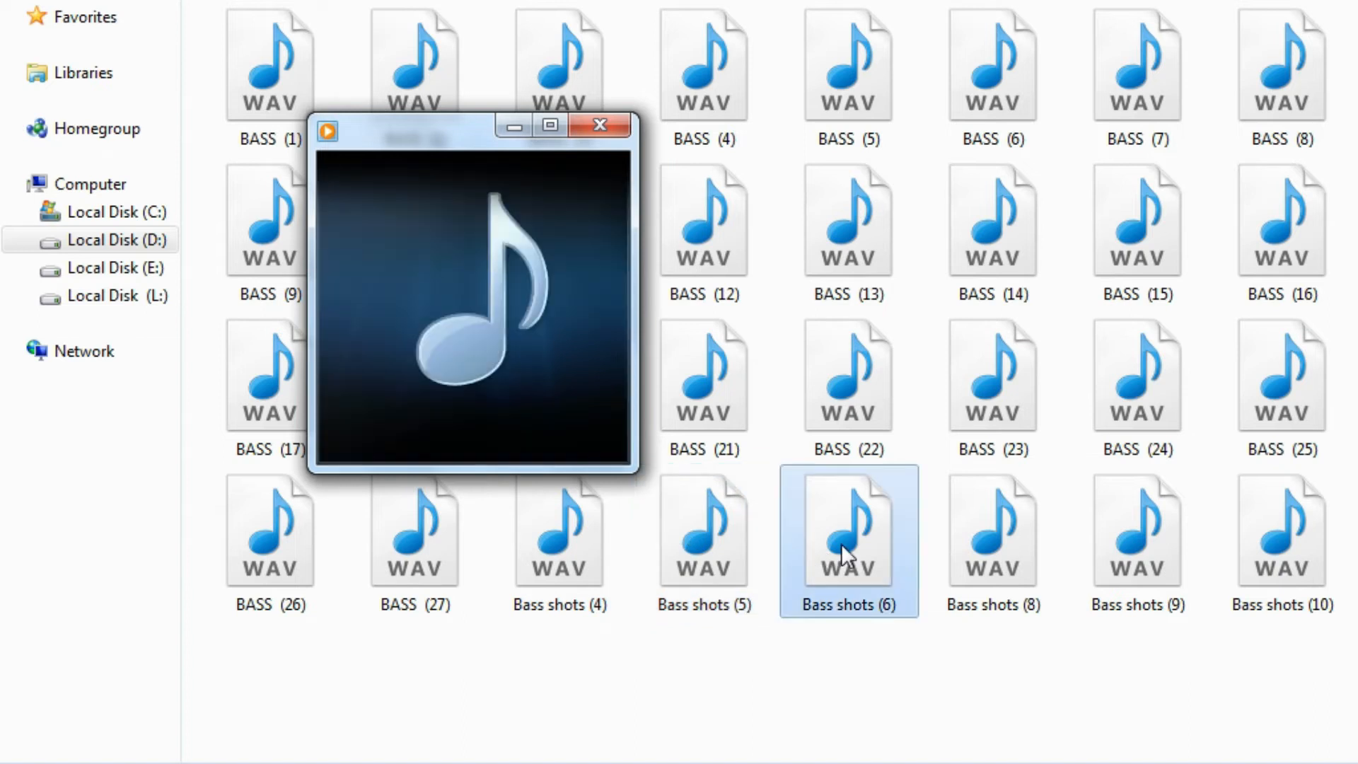
Play the Bass shots (8) sample and the next Bass shots file.
double_click(993, 533)
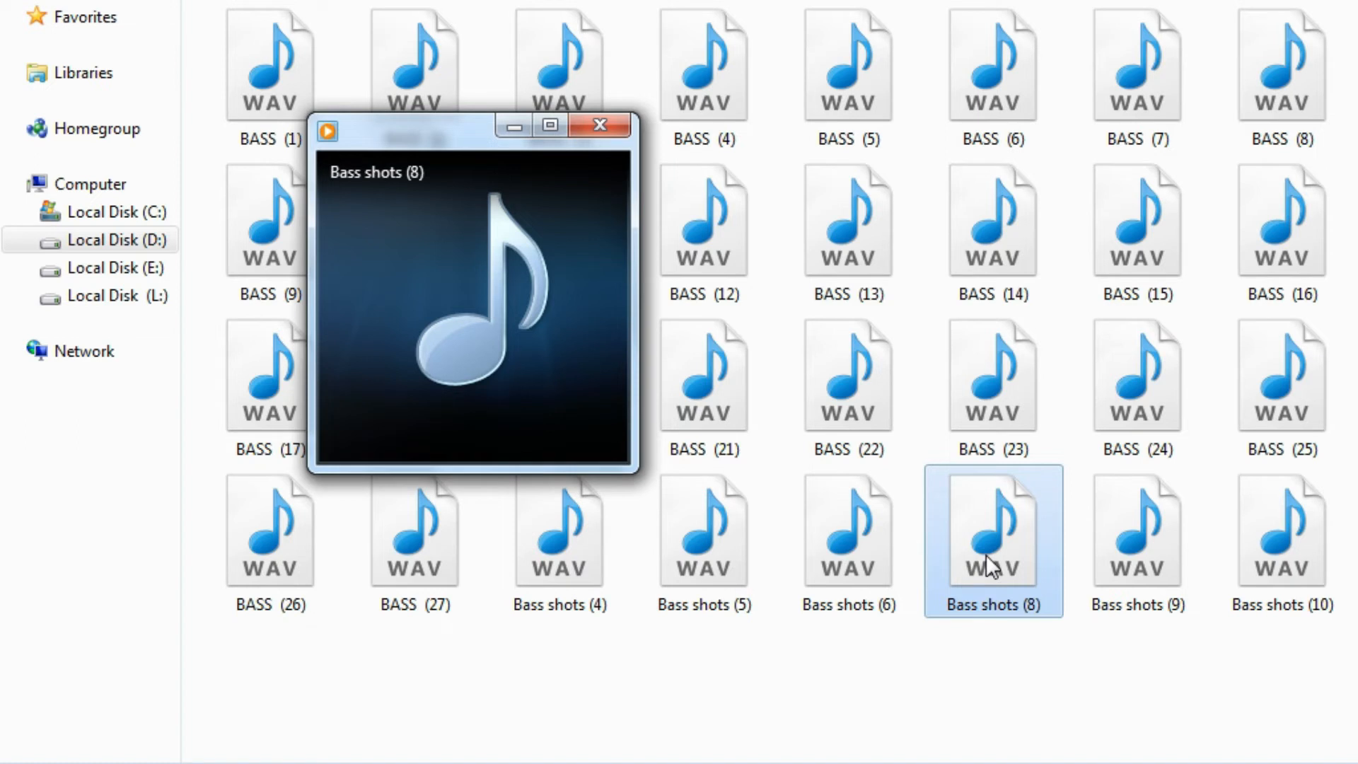
left_click(1137, 541)
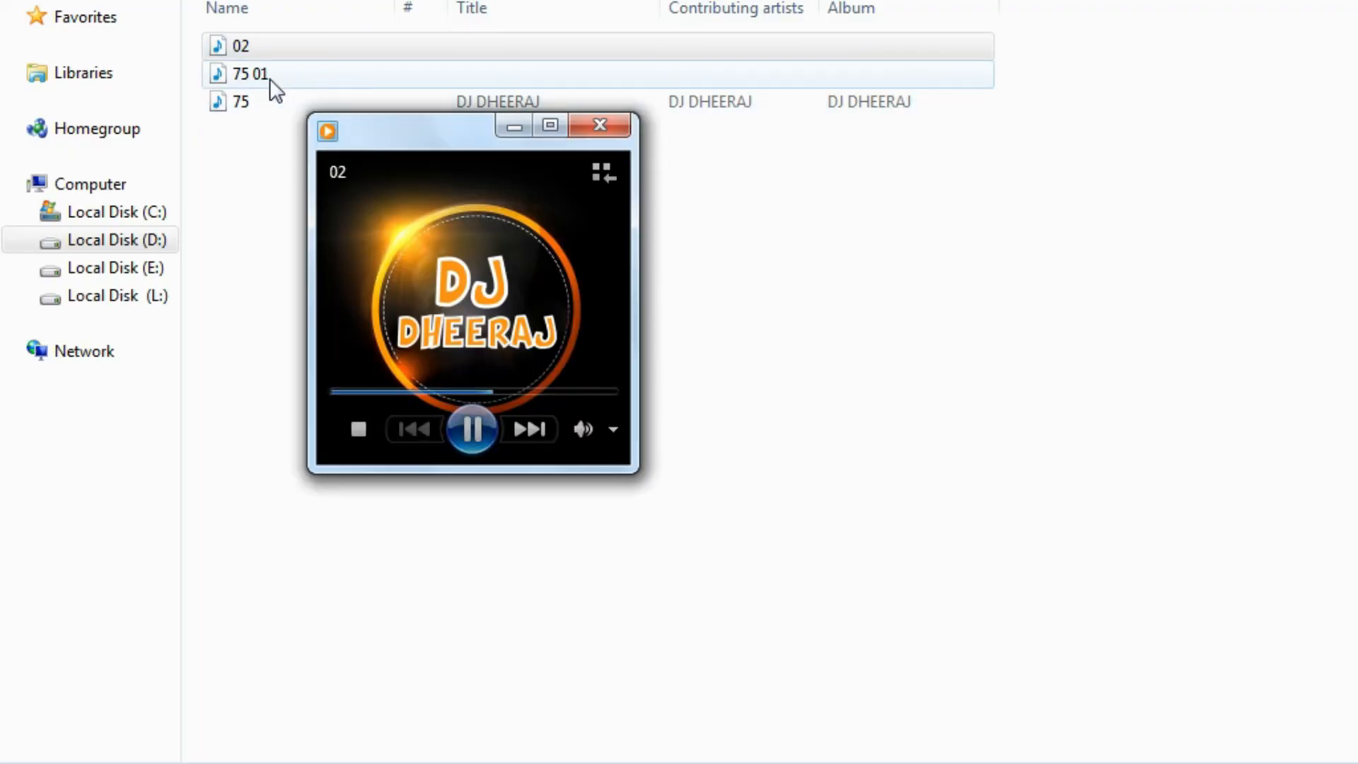
Play the DJ Dheeraj track 75 01 and close the player.
left_click(473, 430)
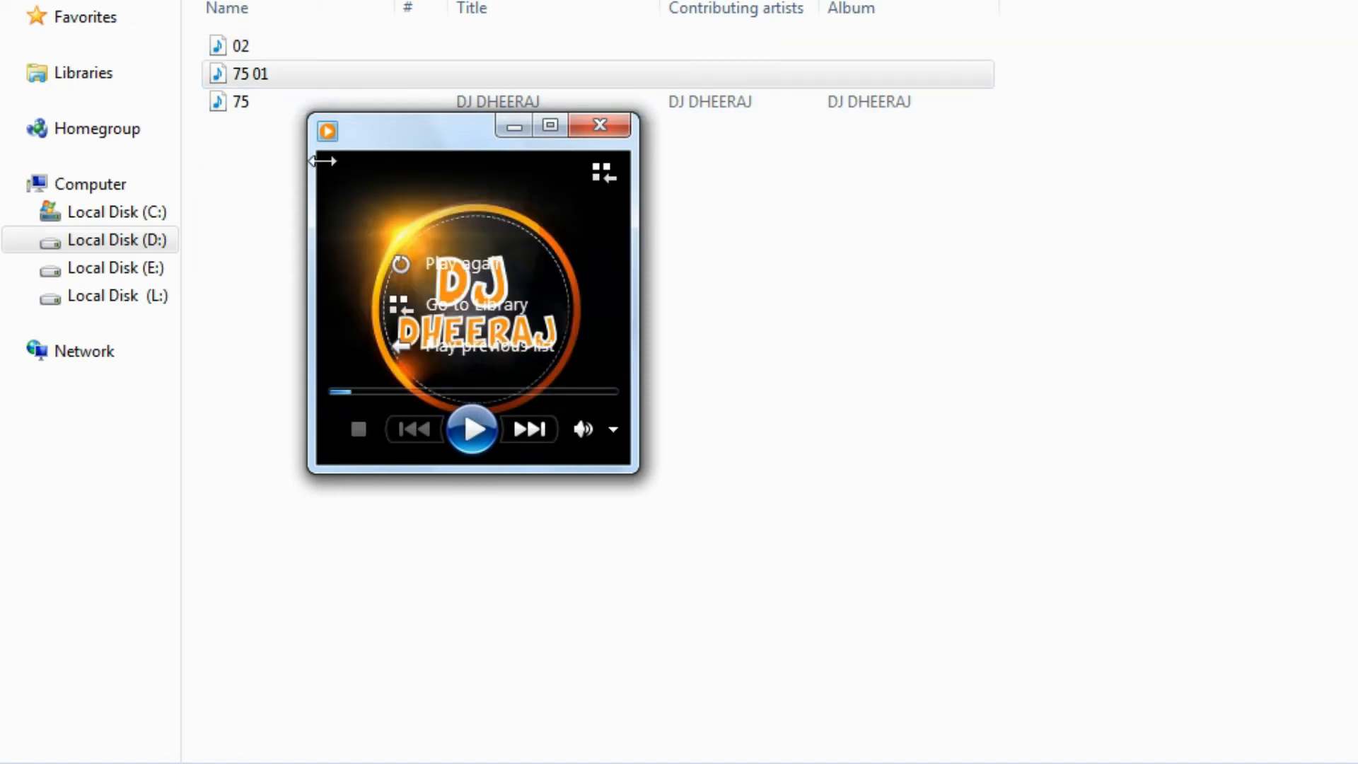
left_click(472, 428)
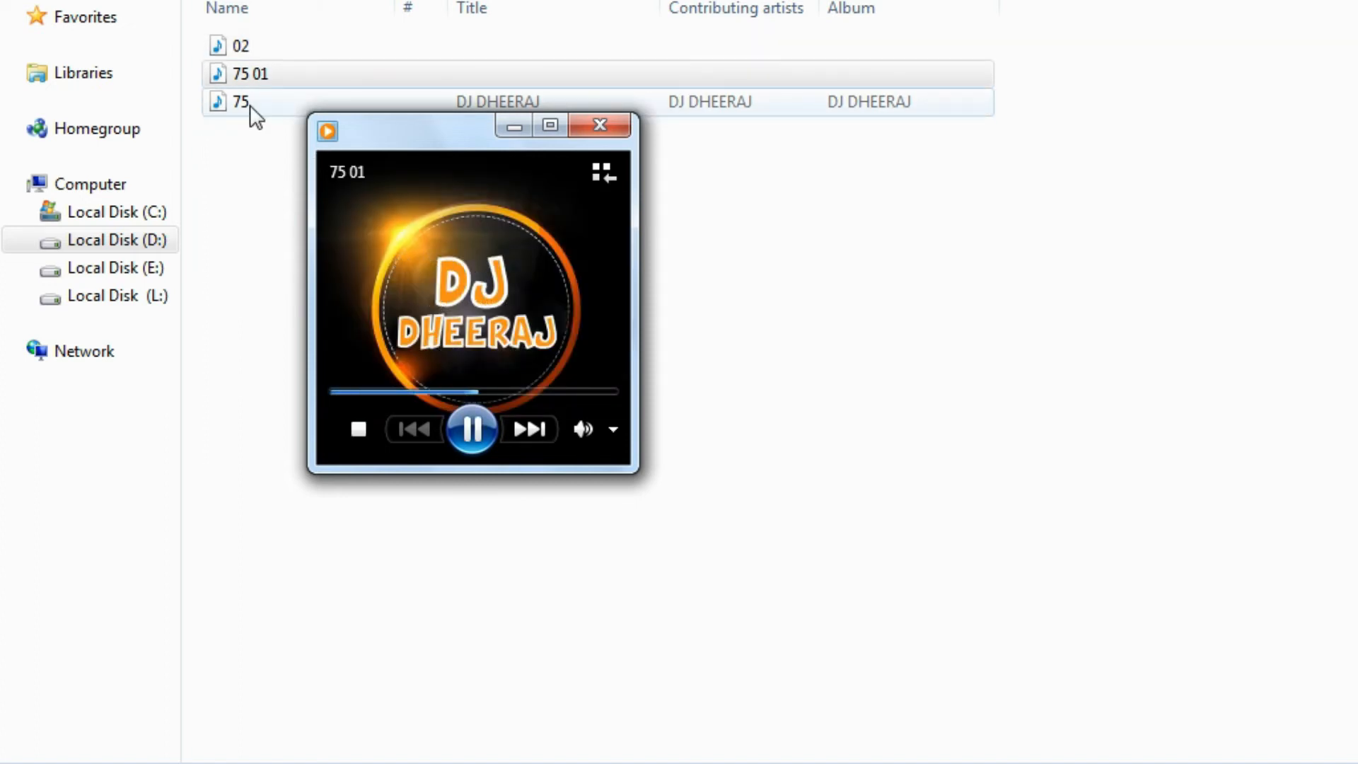
left_click(599, 125)
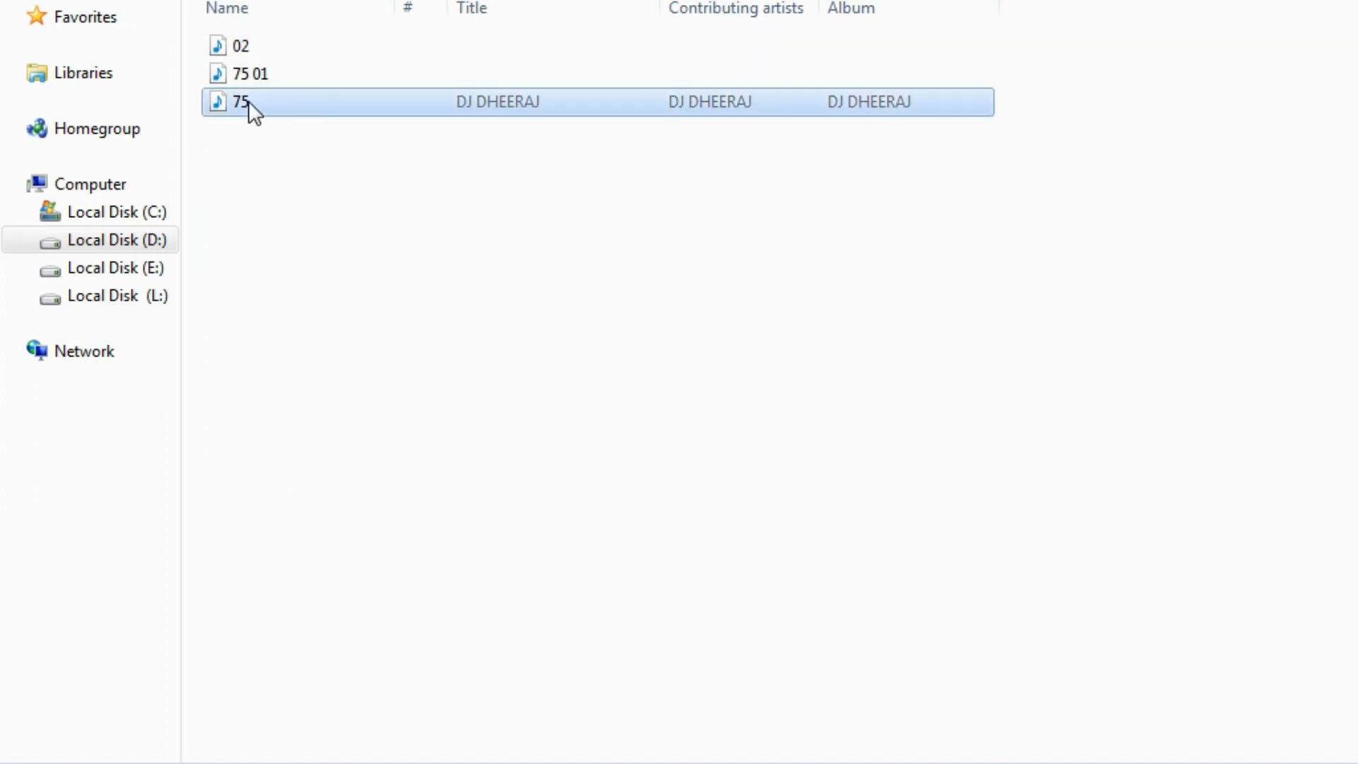